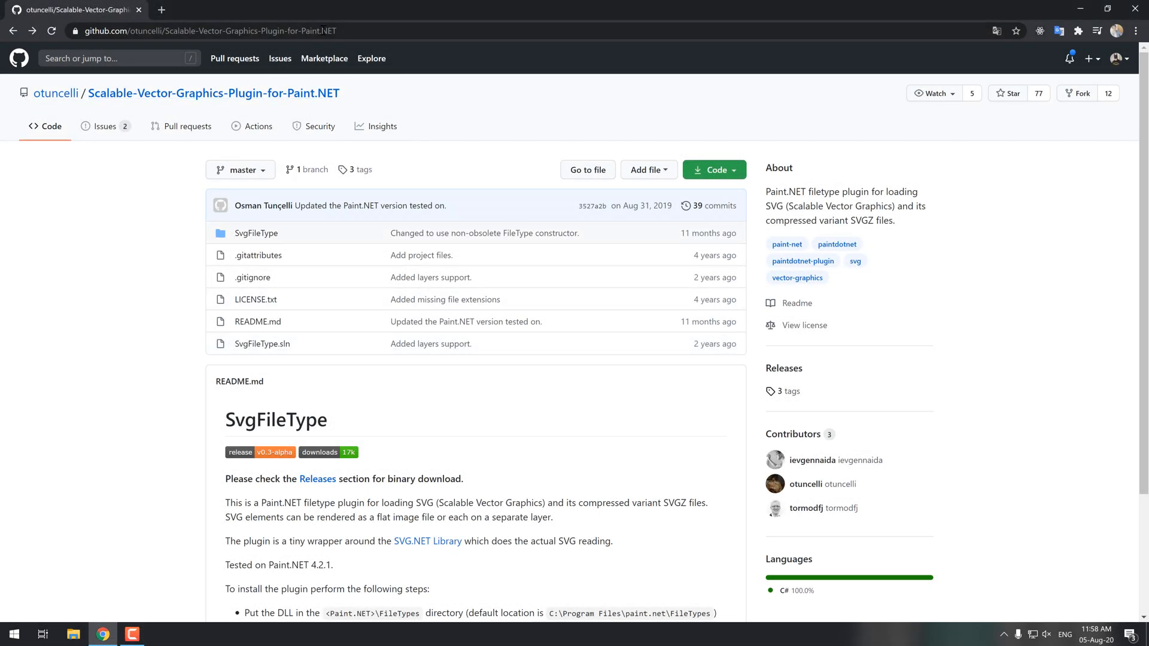
Download SvgFileType.dll from the plugin's v0.3-alpha GitHub release assets.
left_click(220, 31)
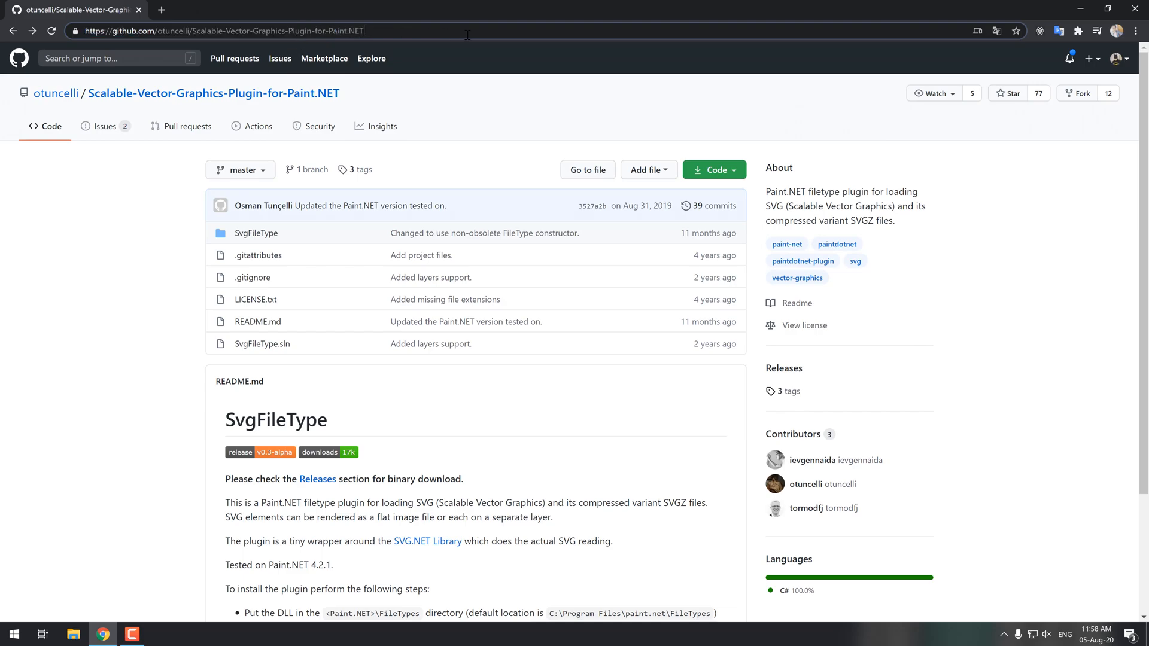
mouse_move(784, 368)
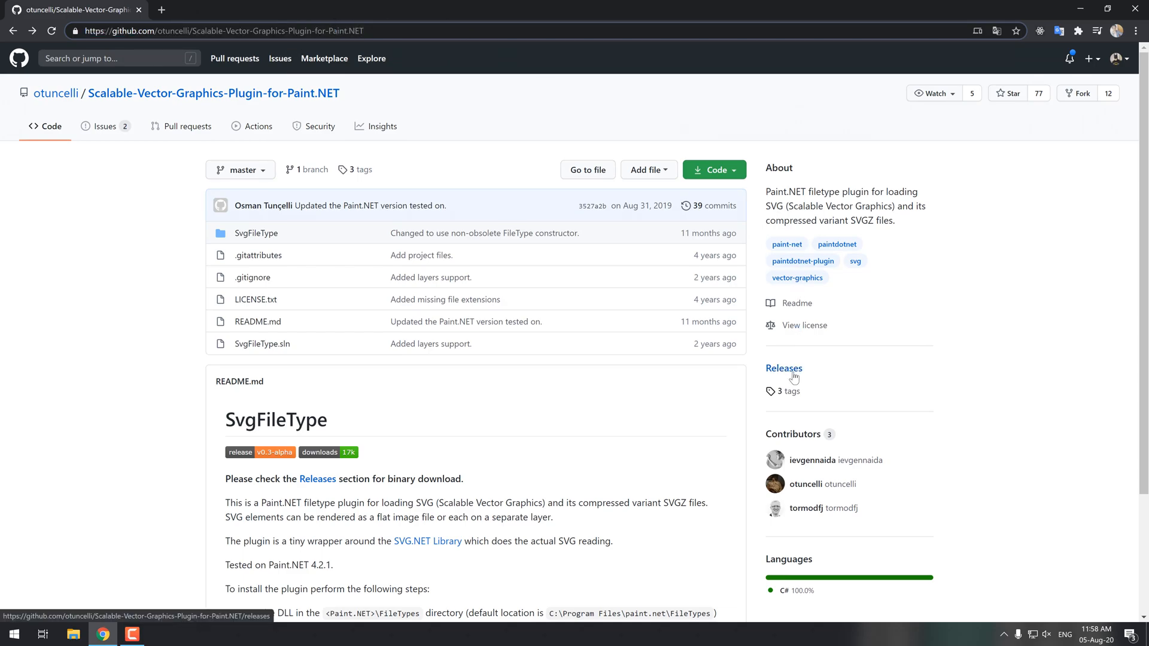
left_click(783, 368)
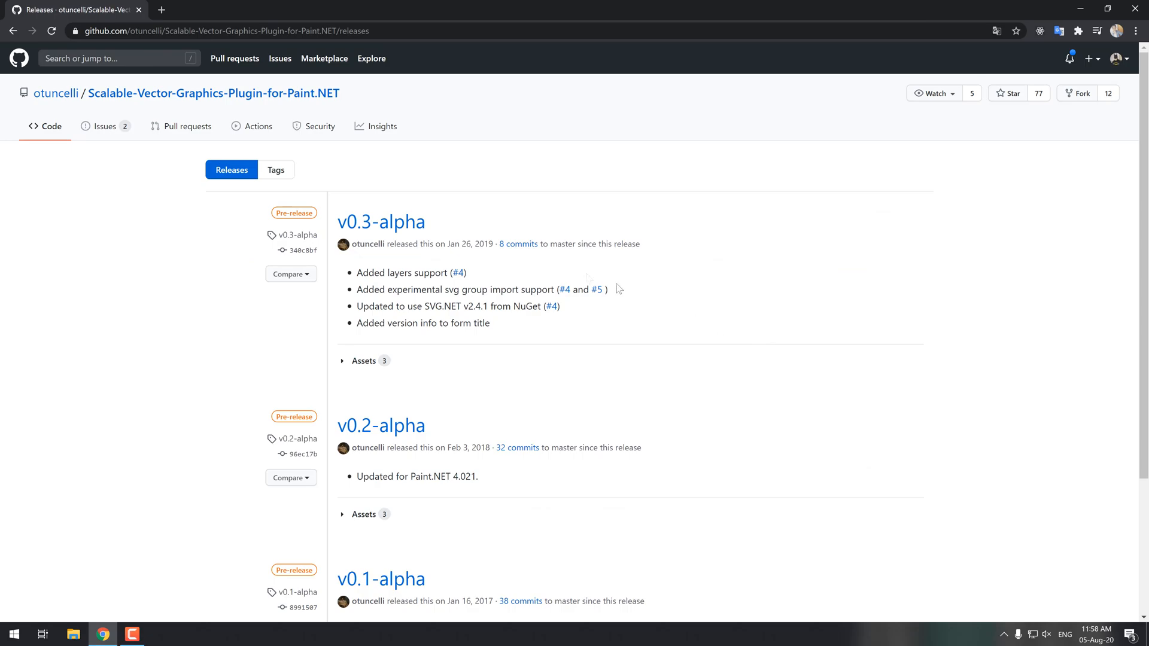
left_click(380, 221)
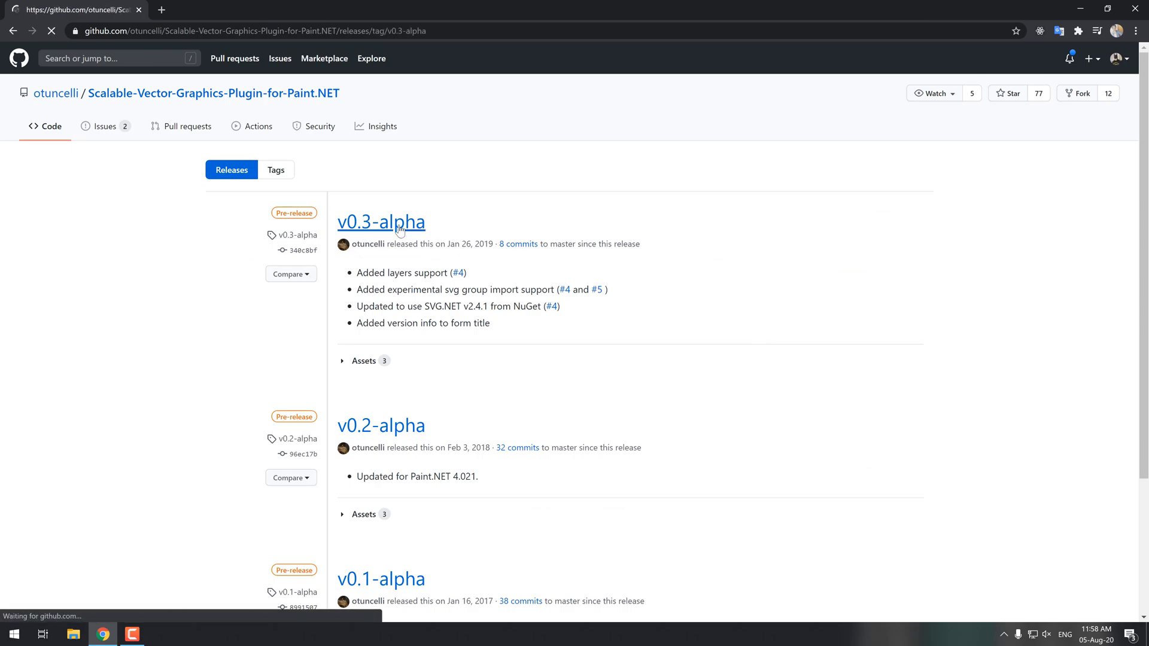
left_click(363, 360)
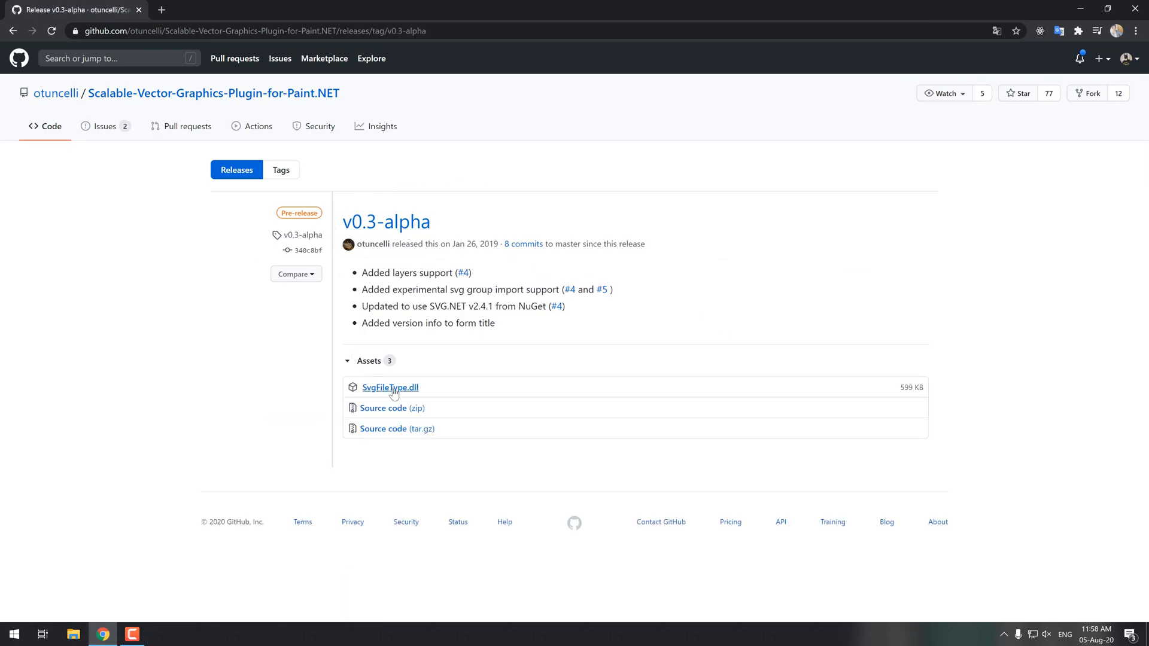
left_click(390, 388)
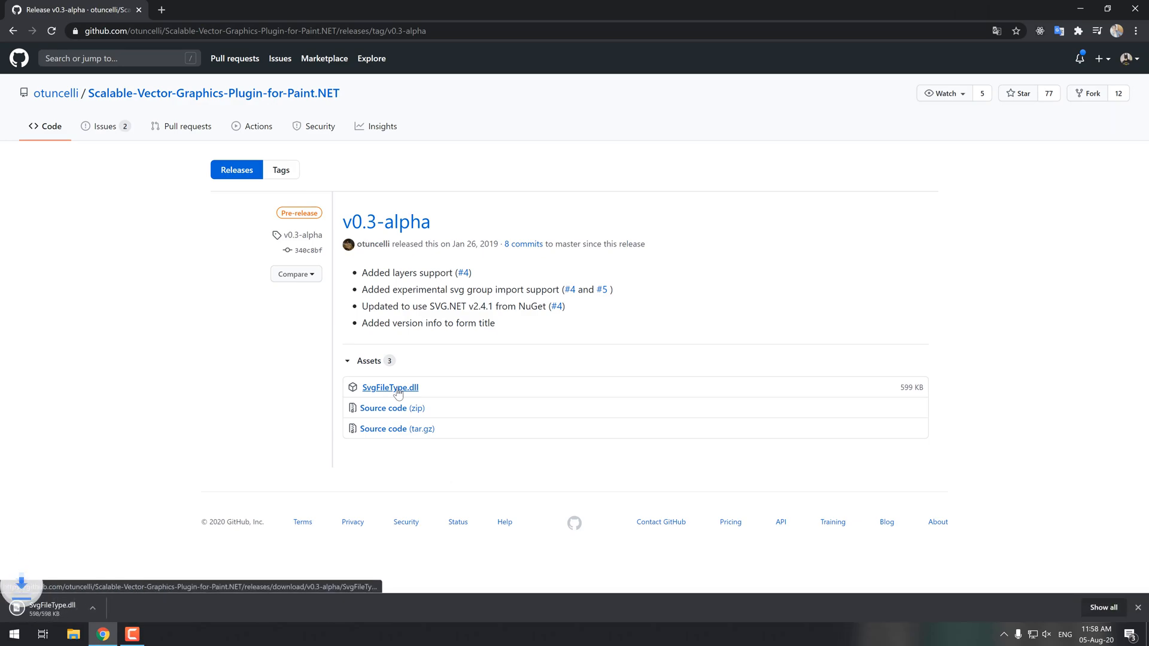
Keep the downloaded SvgFileType.dll despite the browser warning.
left_click(92, 606)
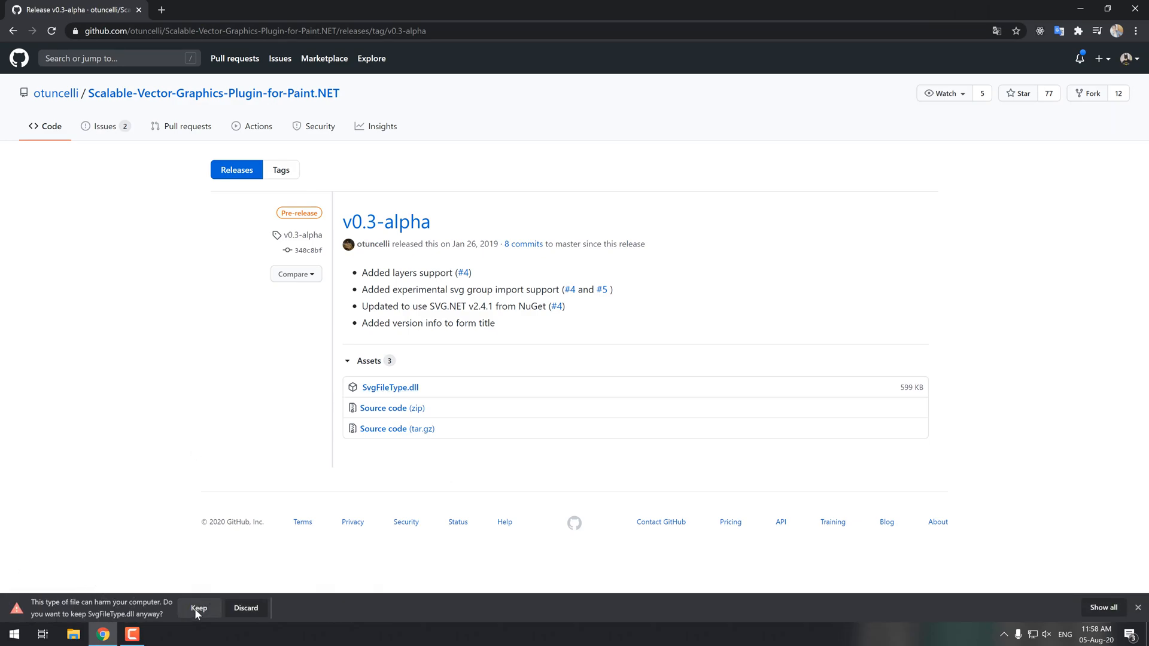
left_click(199, 608)
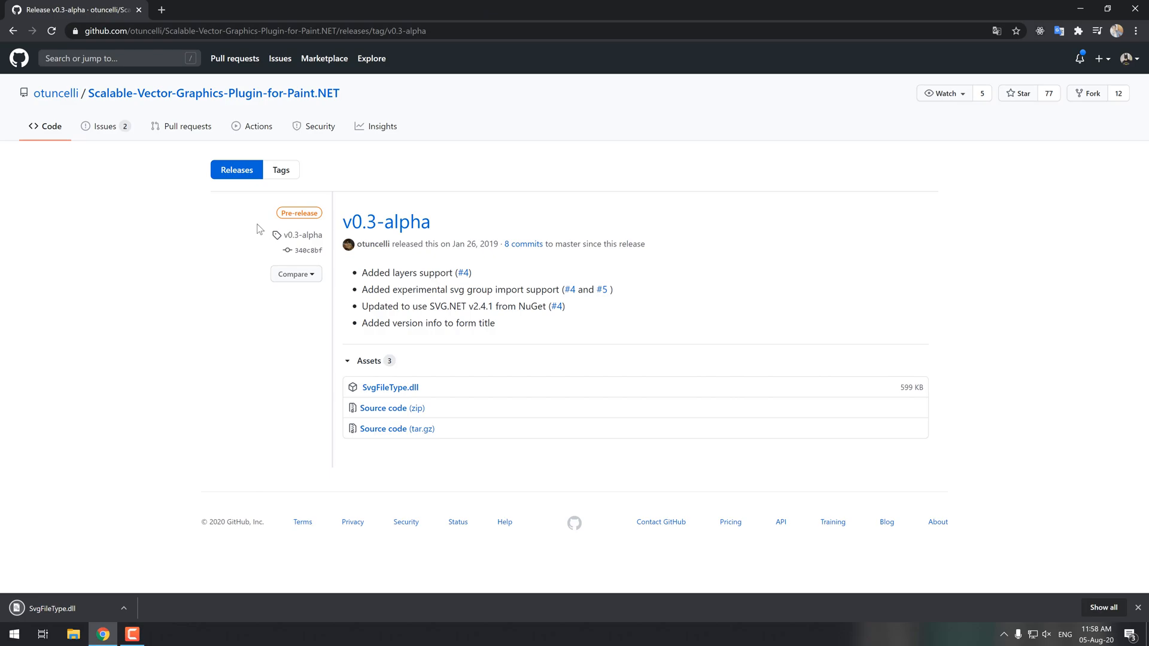
left_click(213, 93)
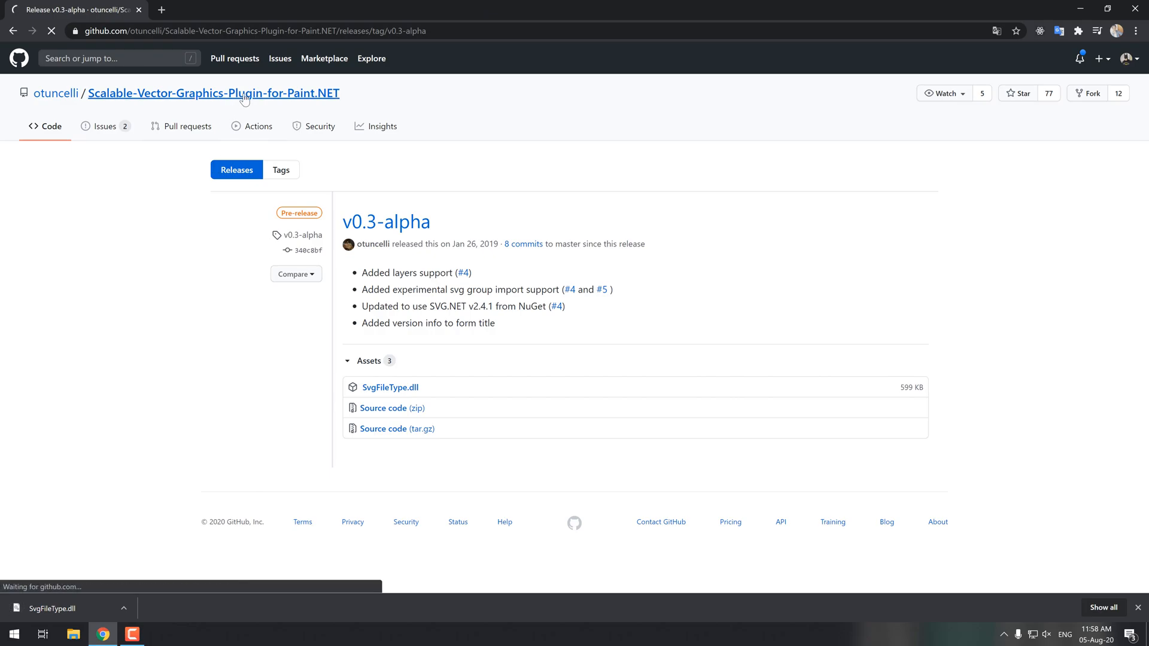
Reload the SVG plugin repository page and review the README's install instructions.
left_click(213, 93)
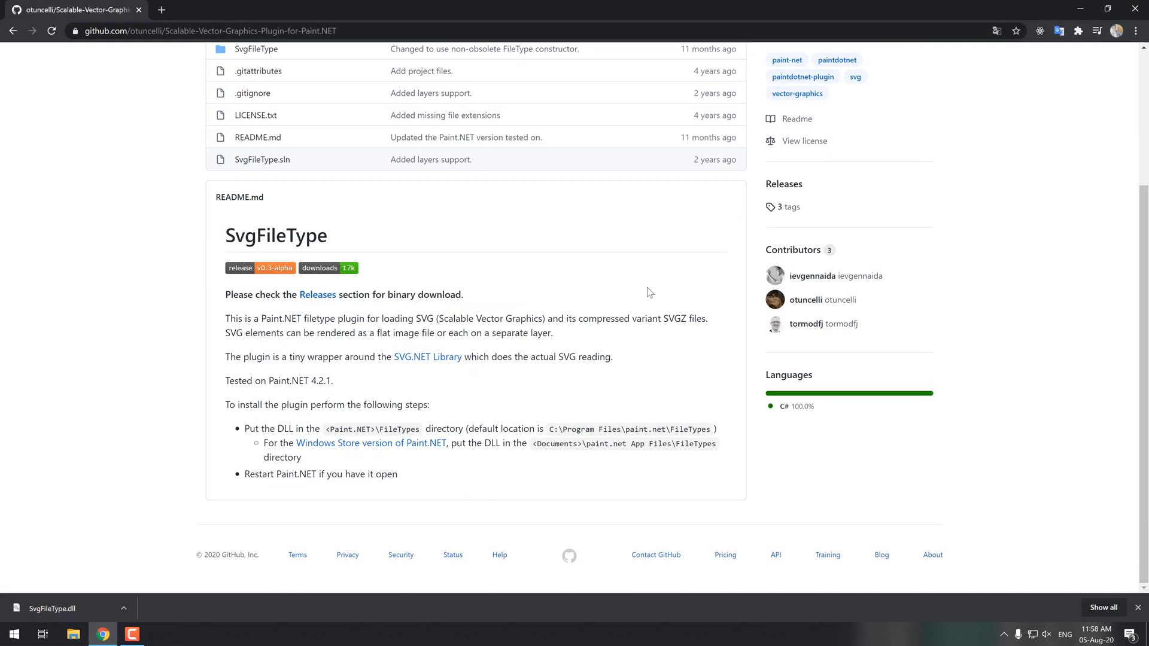
double_click(268, 429)
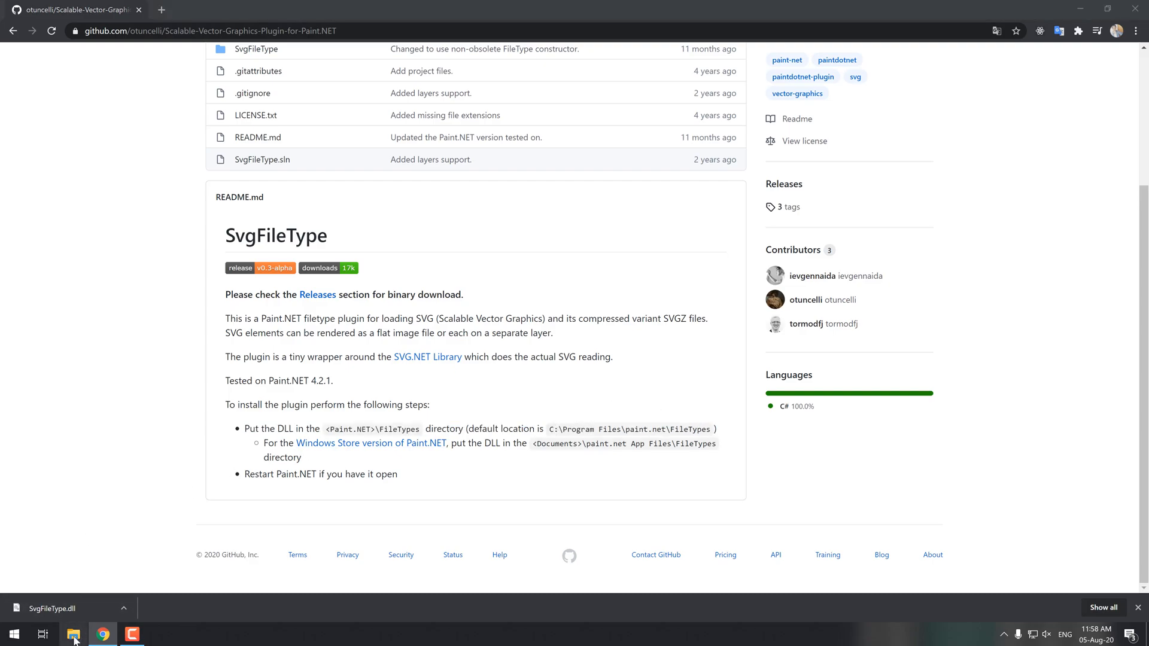
left_click(73, 635)
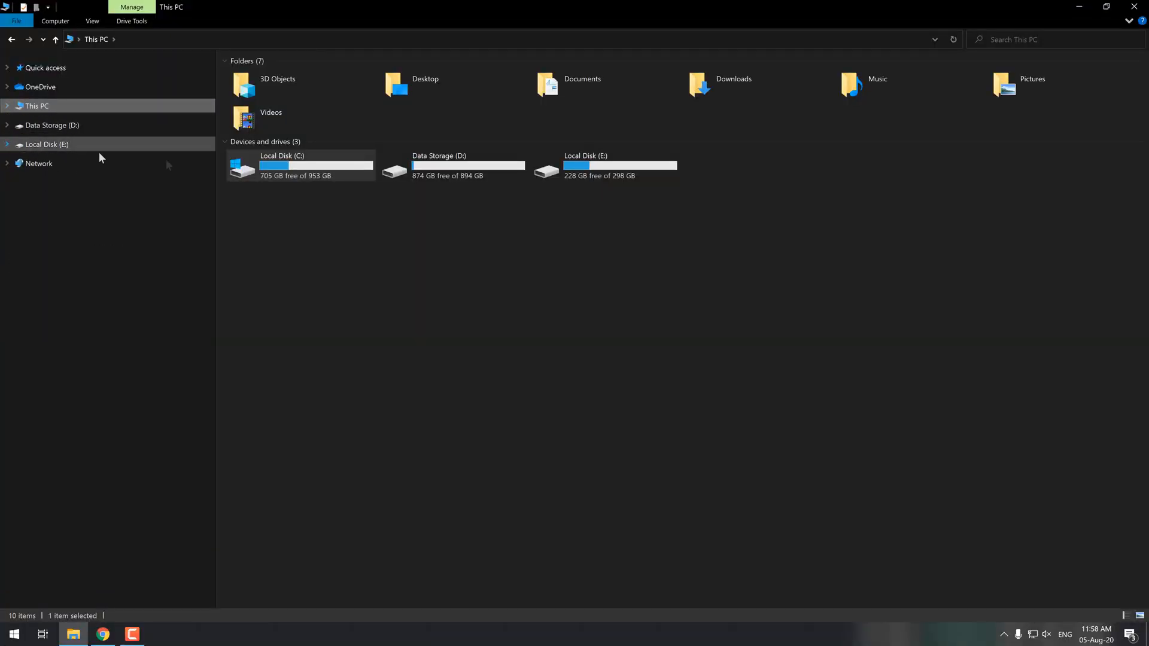
Copy the plugin into C:\Program Files\paint.net\FileTypes, granting administrator permission.
double_click(282, 165)
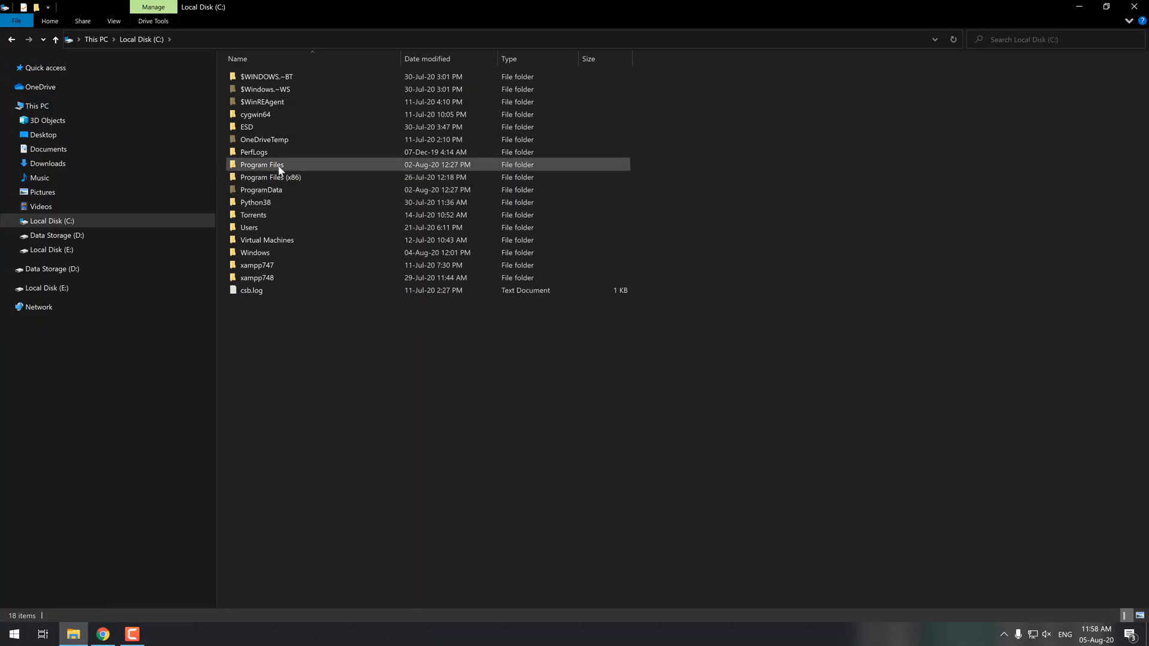
double_click(262, 164)
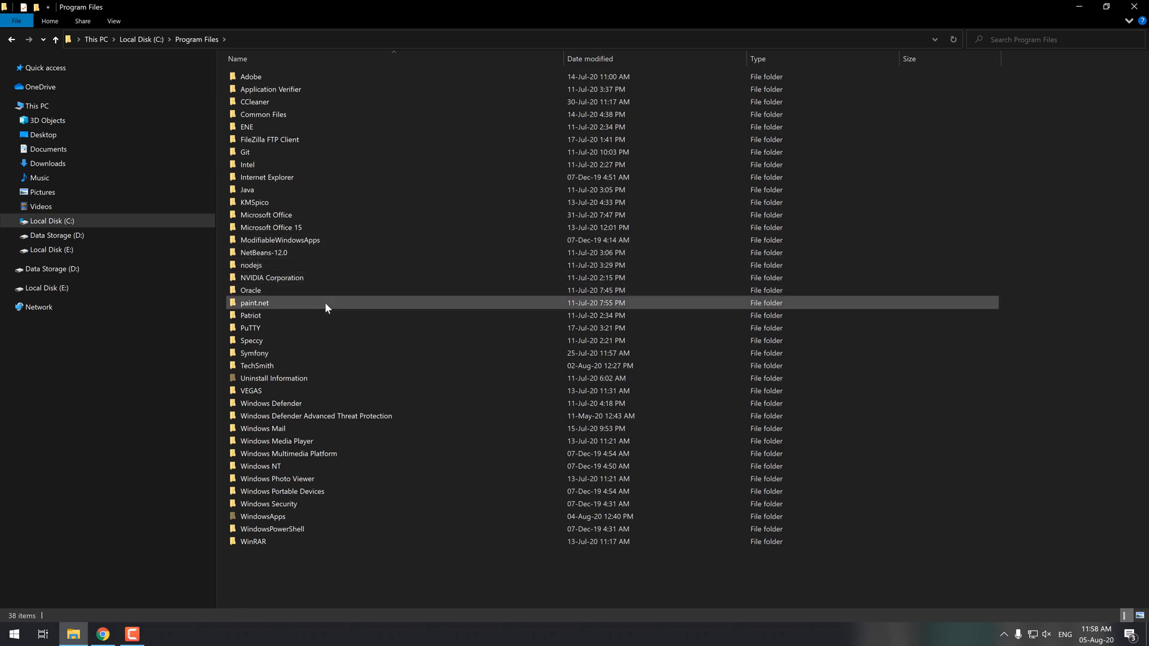
double_click(255, 303)
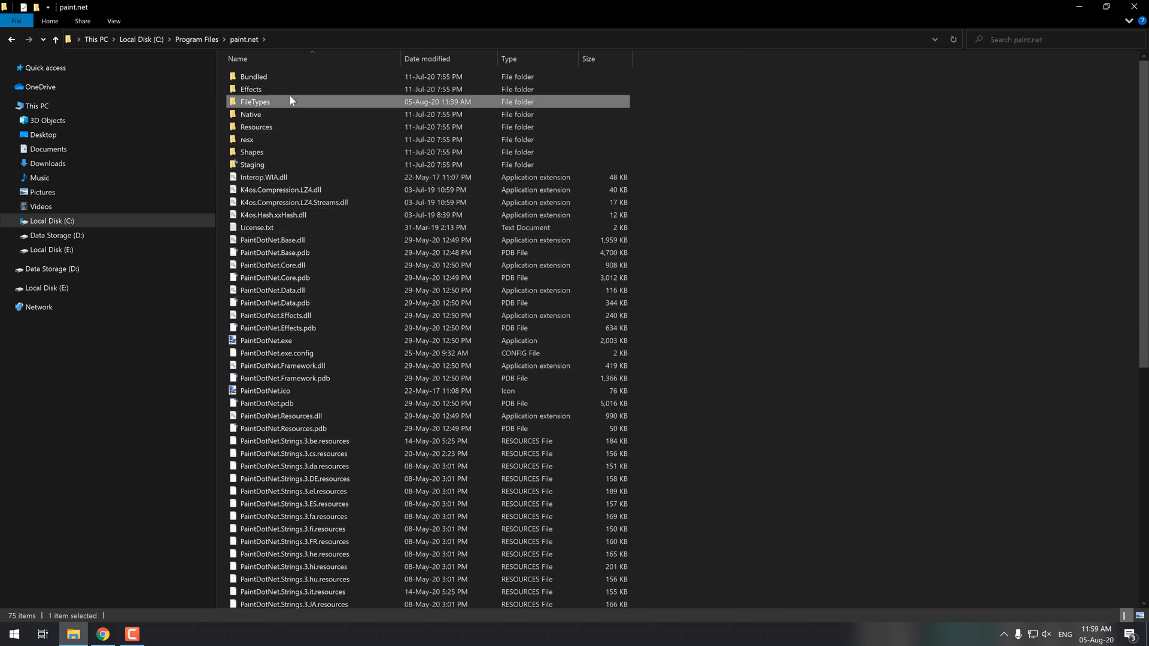
double_click(255, 102)
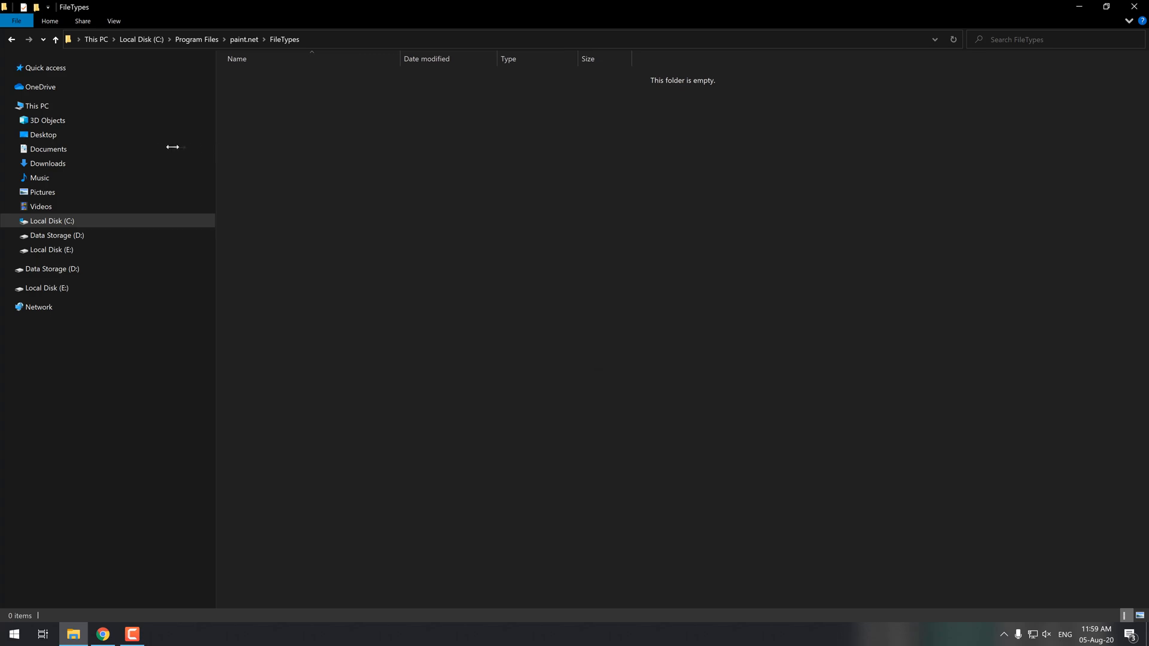
left_click(101, 634)
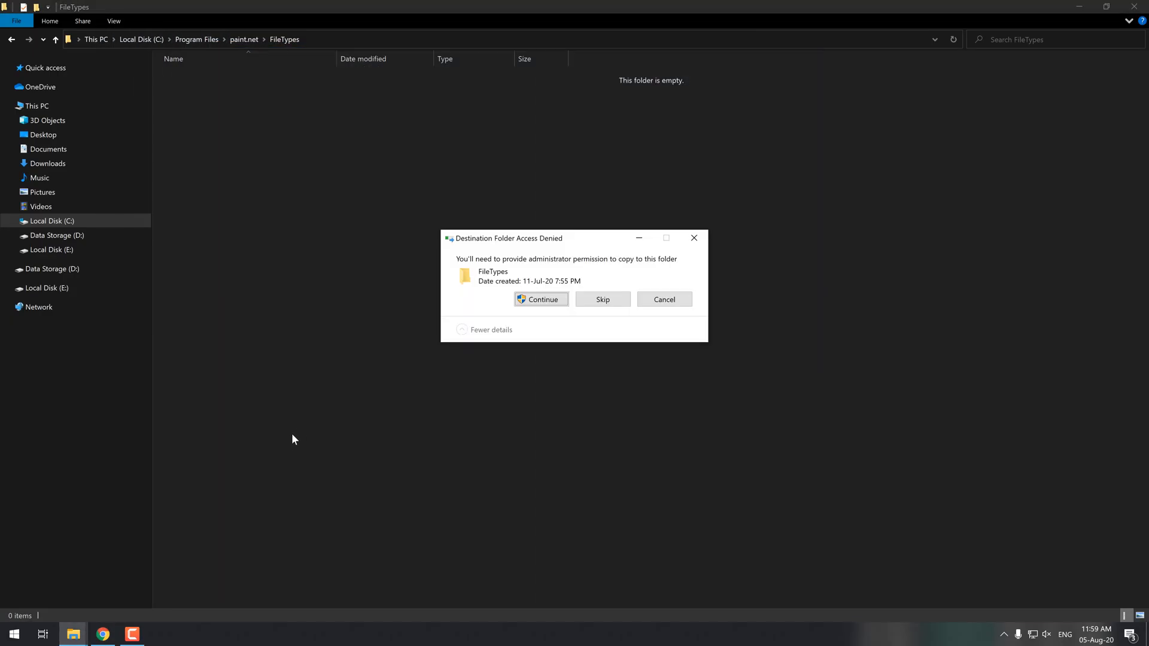
left_click(541, 299)
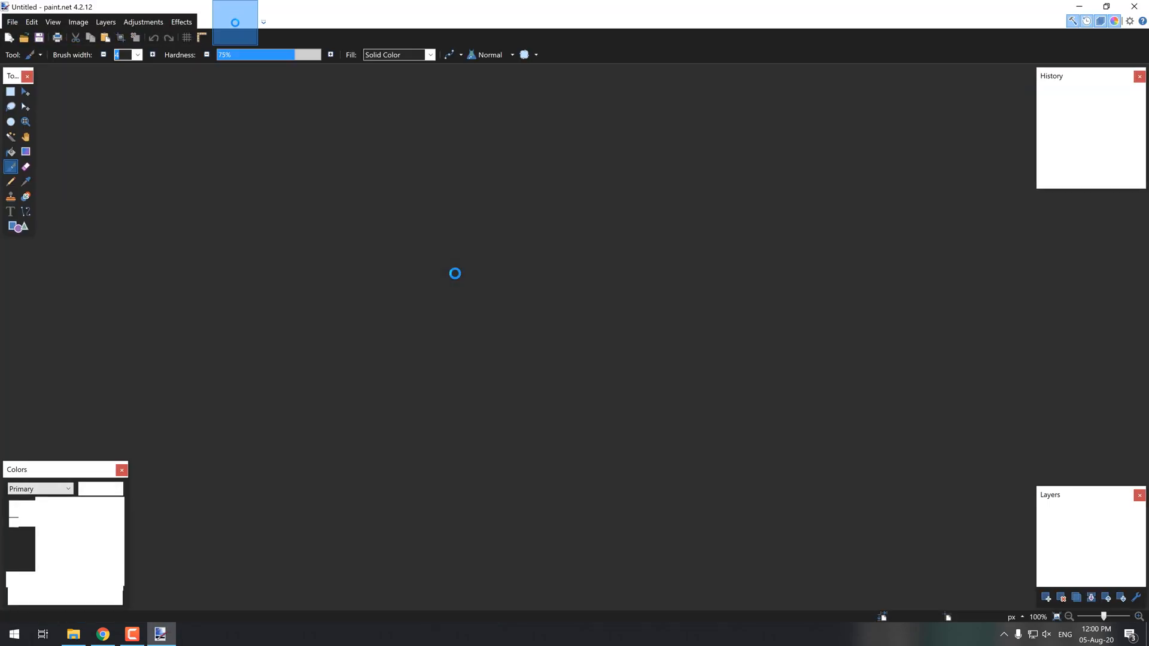
Open tiger-svgrepo-com.svg from the Desktop in paint.net.
left_click(12, 21)
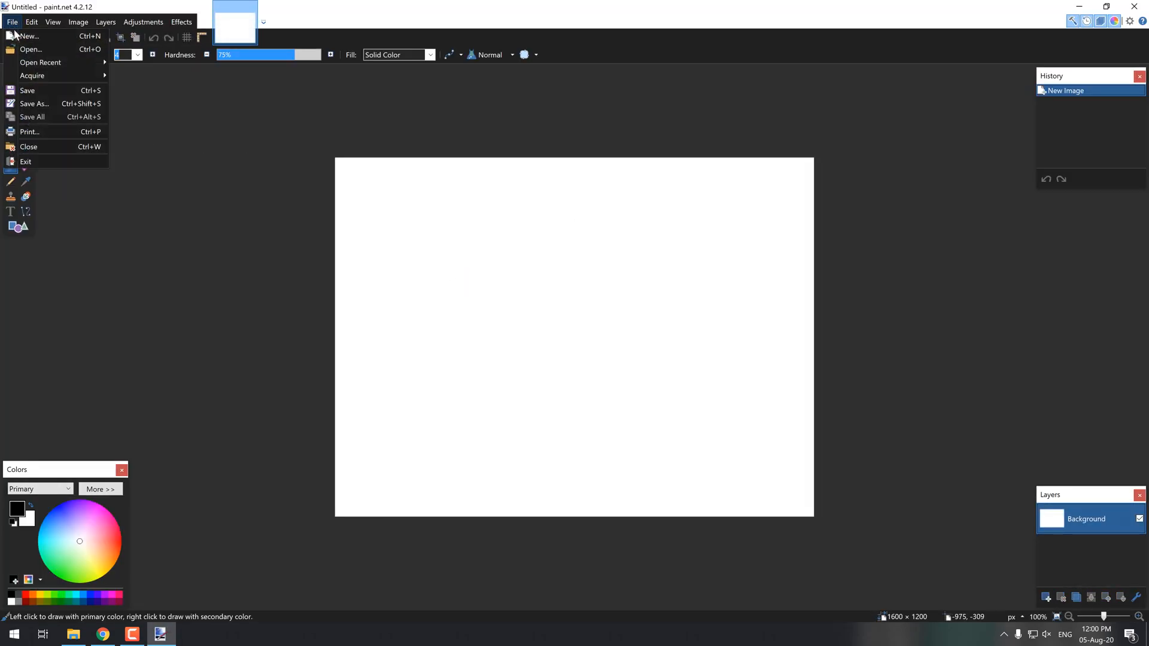
left_click(30, 49)
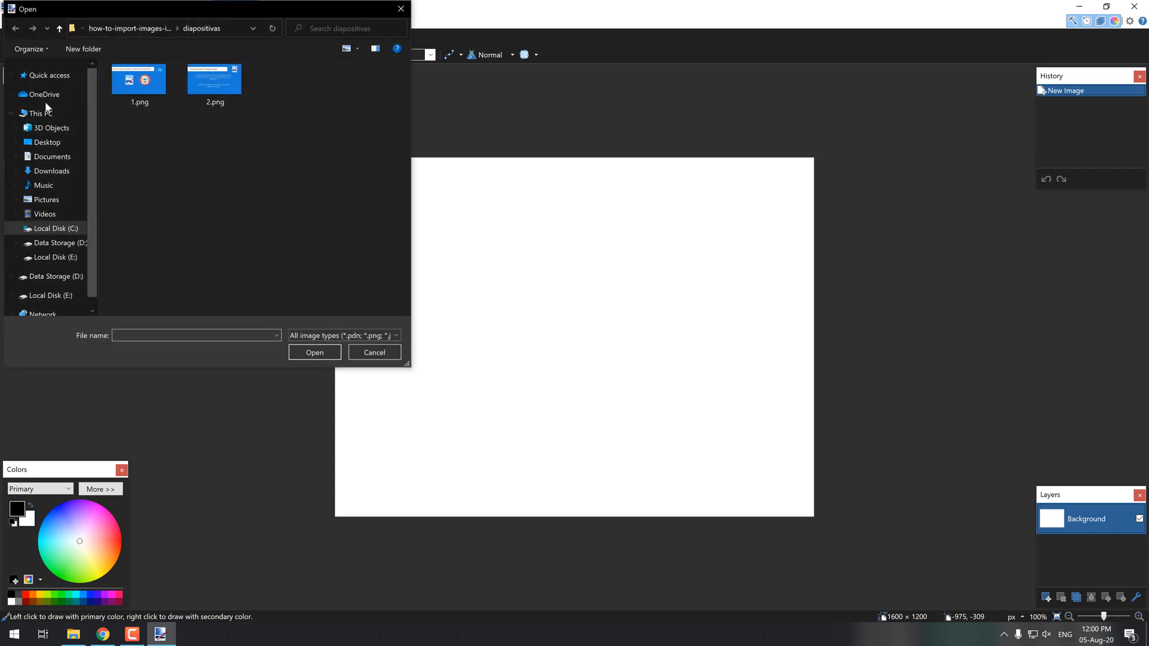
left_click(46, 142)
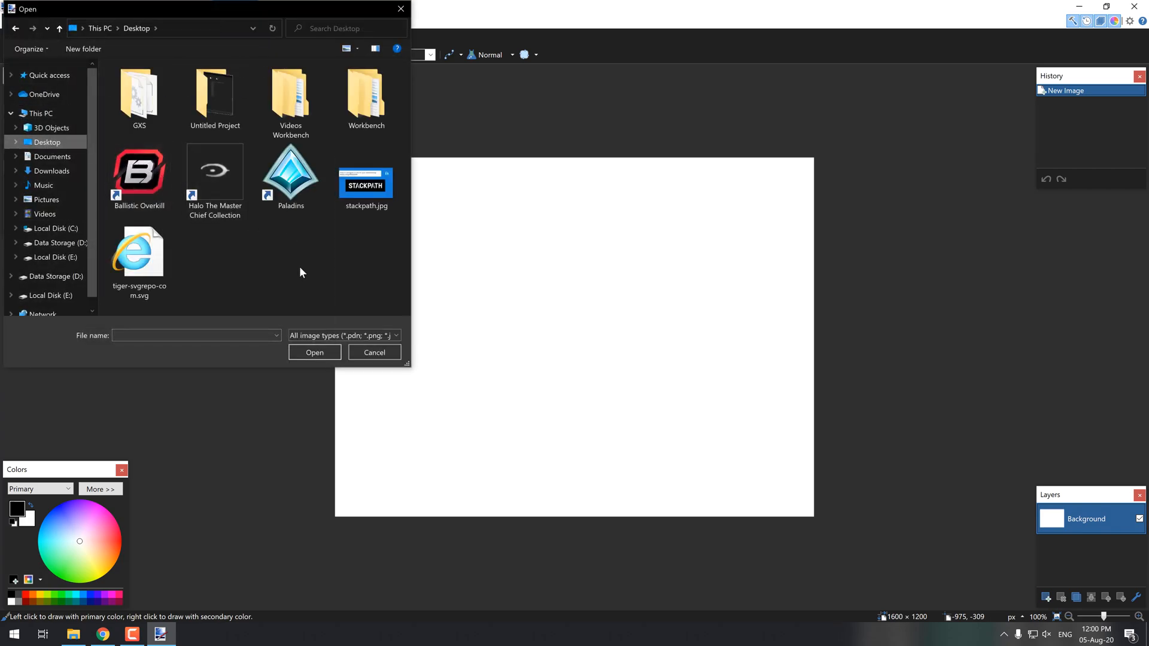
left_click(138, 253)
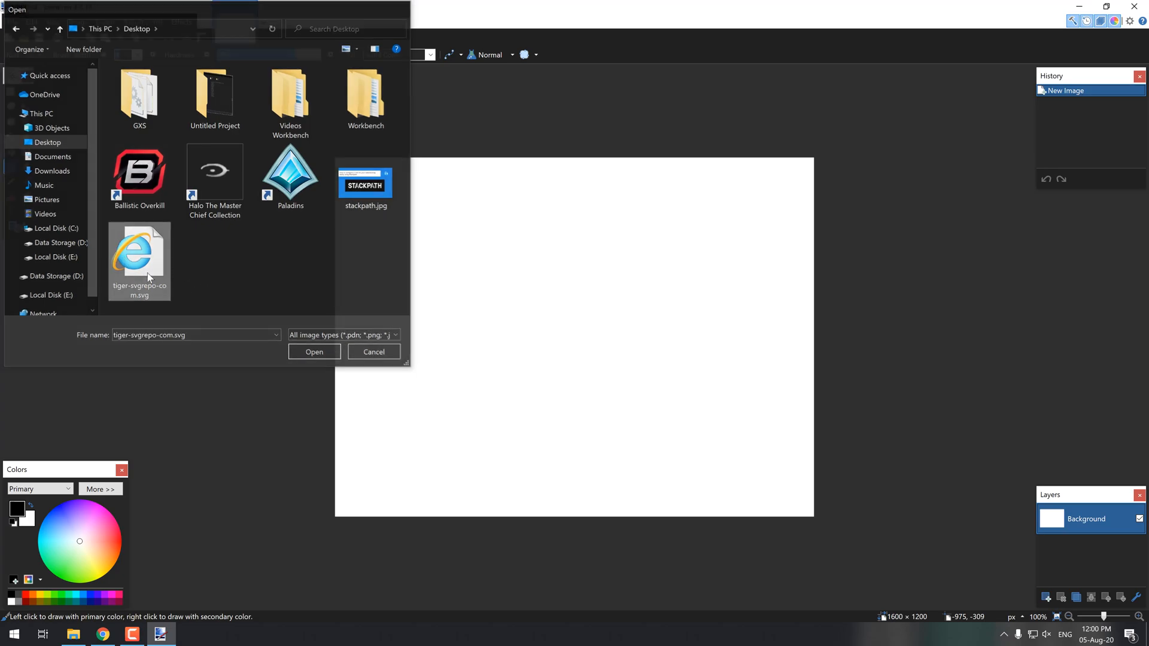
left_click(313, 352)
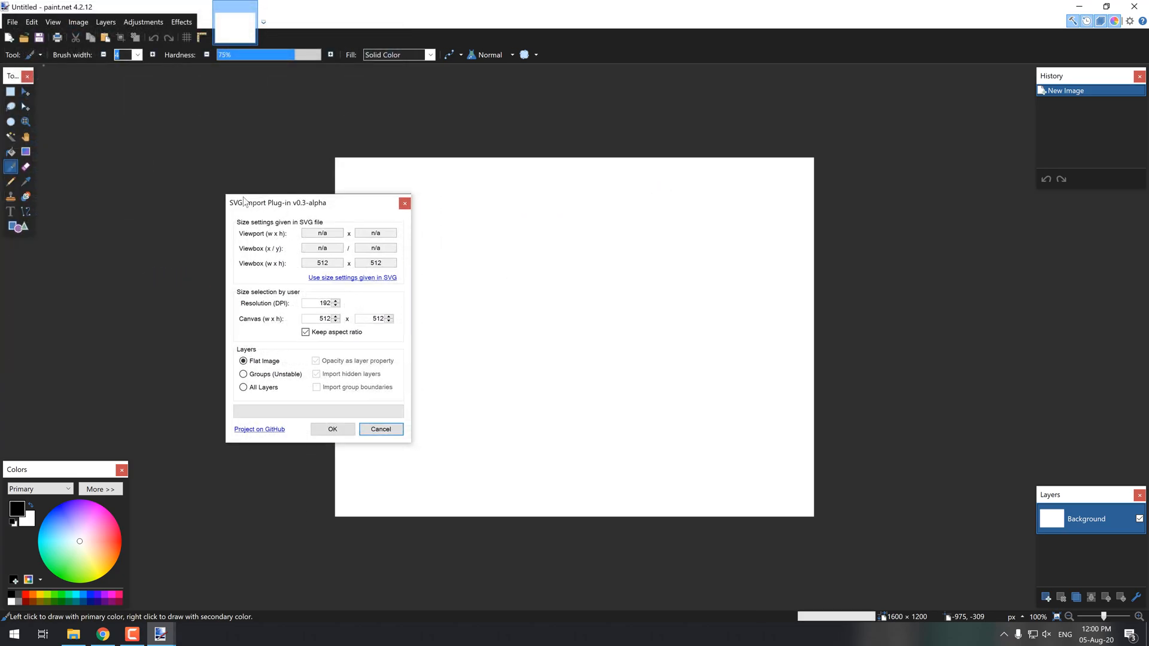
Set the SVG import canvas width to 5000, keeping aspect ratio, and import.
left_click_drag(279, 202, 167, 185)
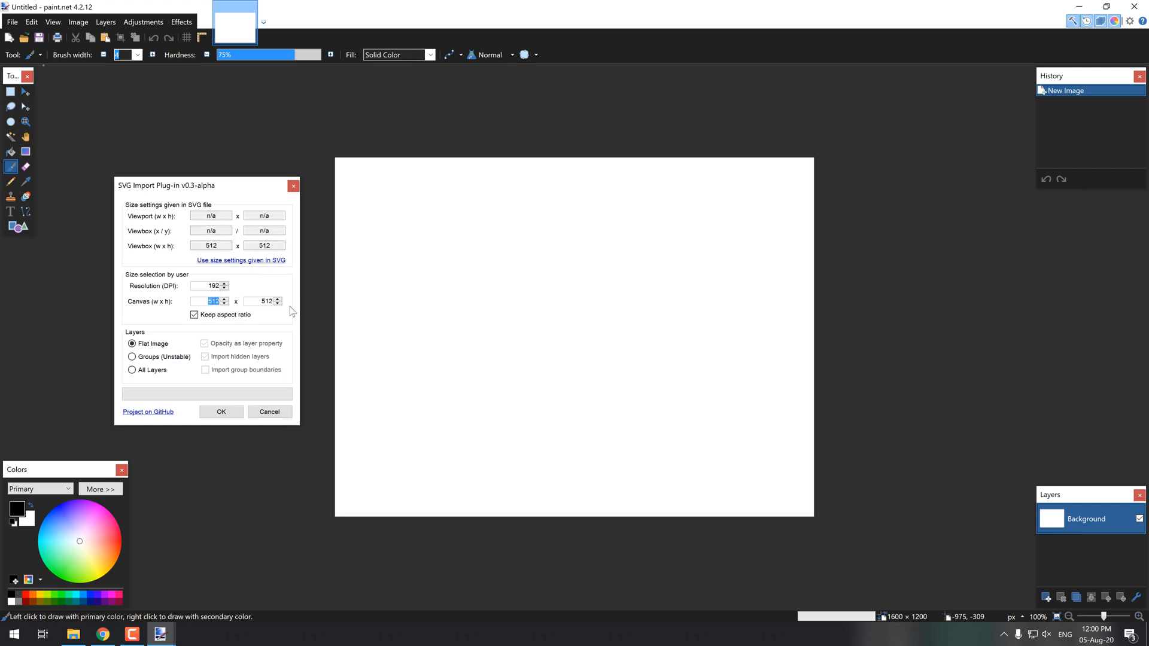
left_click(225, 304)
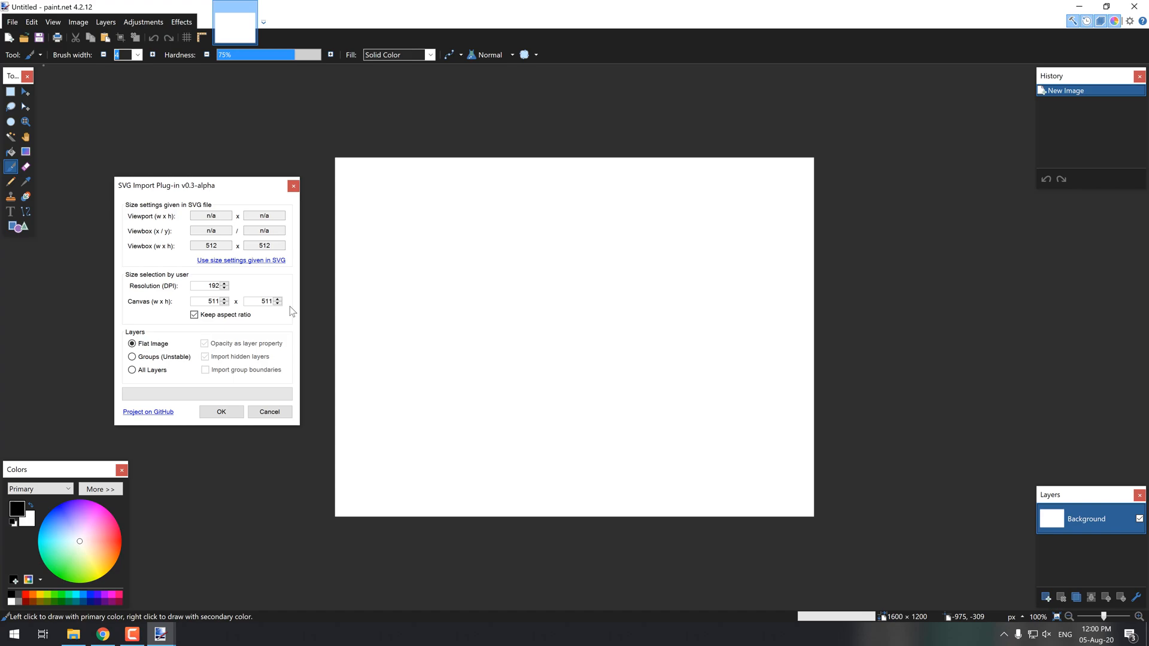
left_click(223, 303)
type("5000")
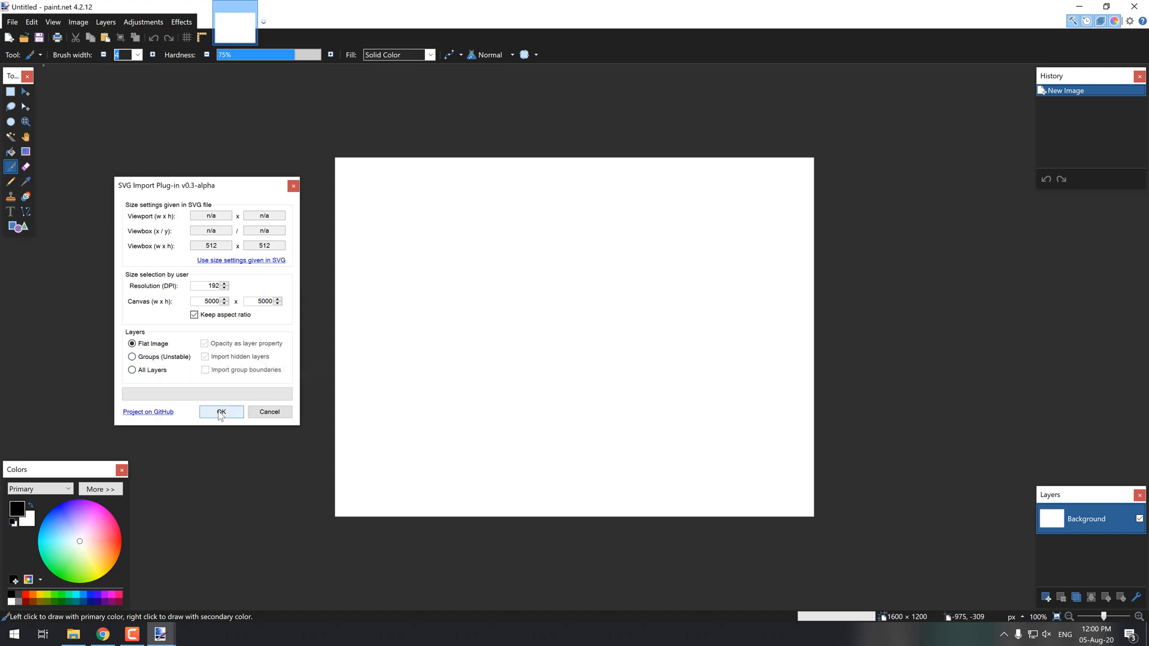
left_click(221, 412)
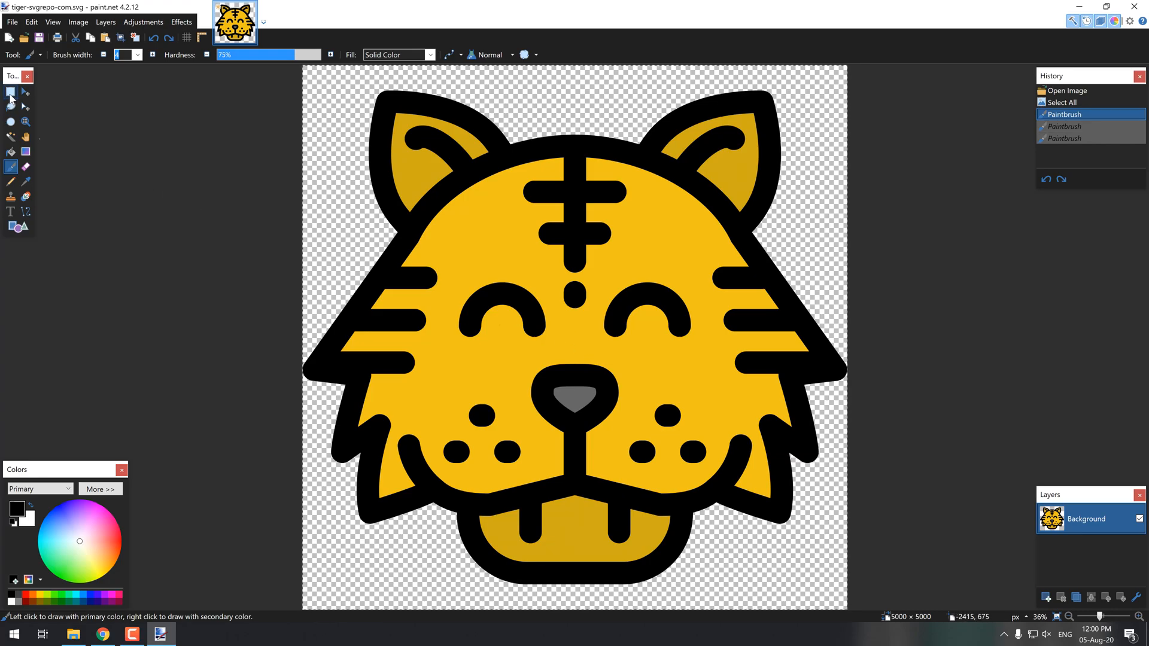
Cut the whole tiger image and paste it back as a movable selection.
key("ctrl+x")
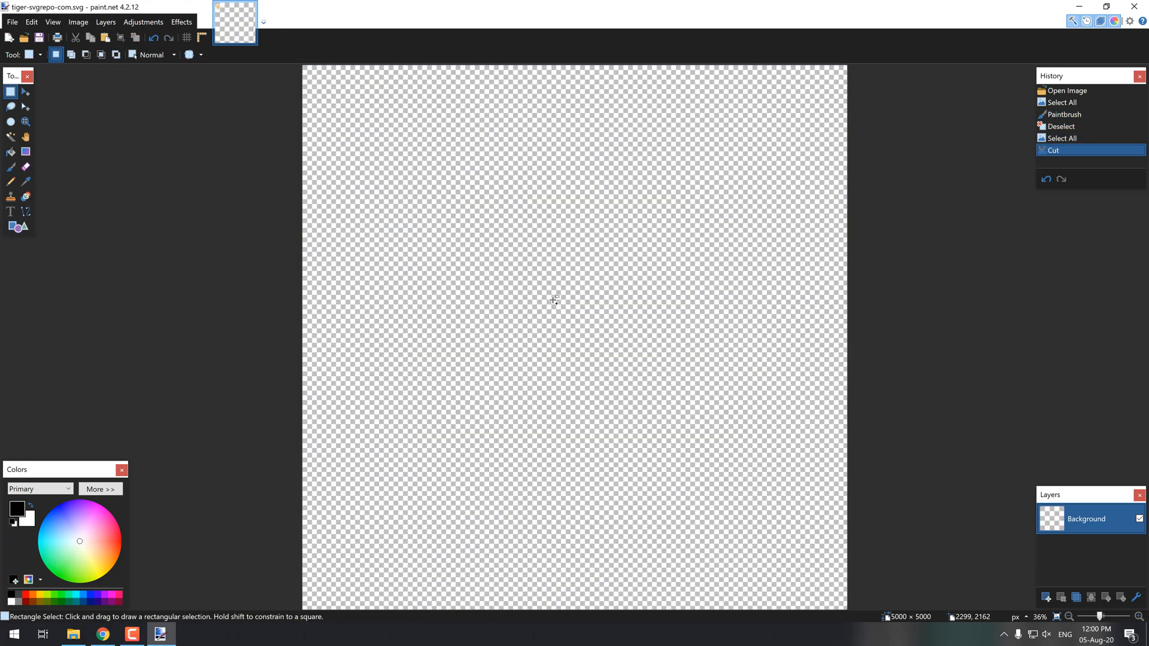
key("ctrl+v")
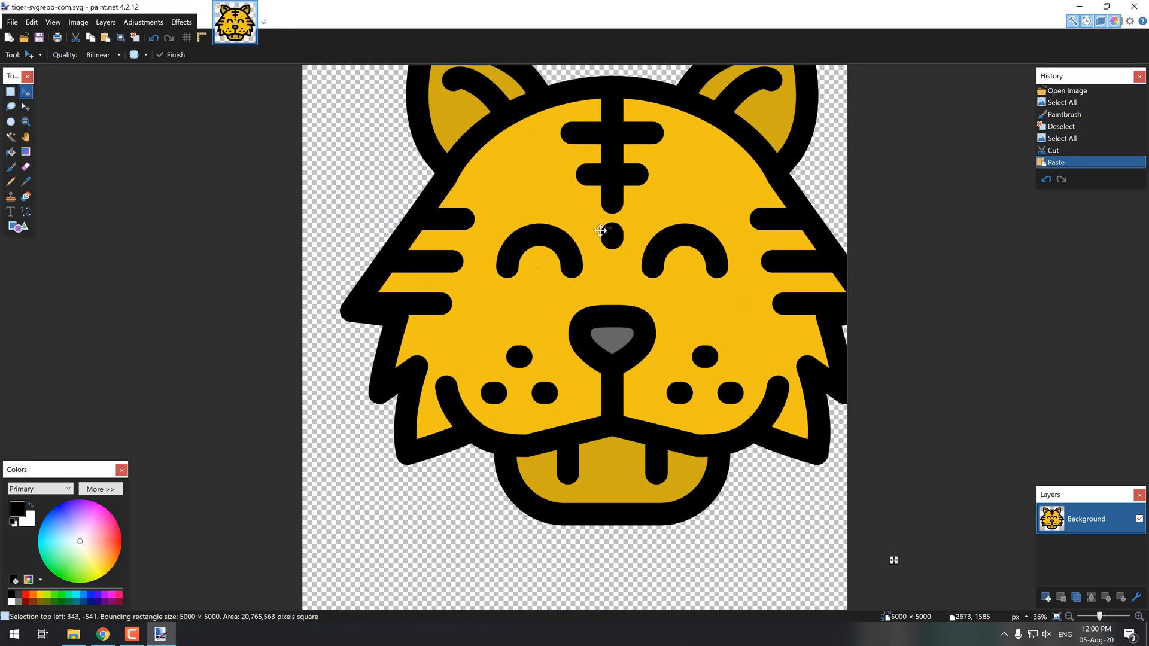